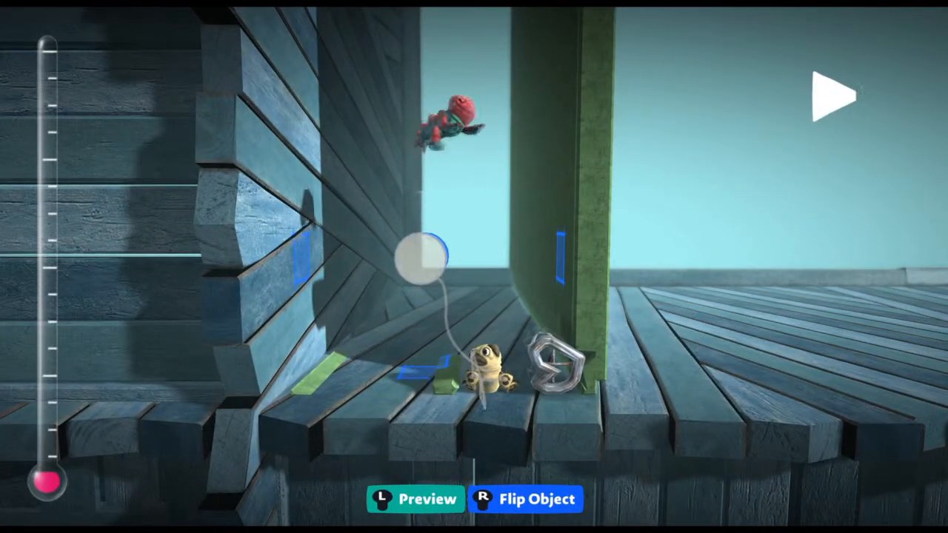
- Stamp round material blobs upward to form a blue tube between the two walls
left_click(835, 95)
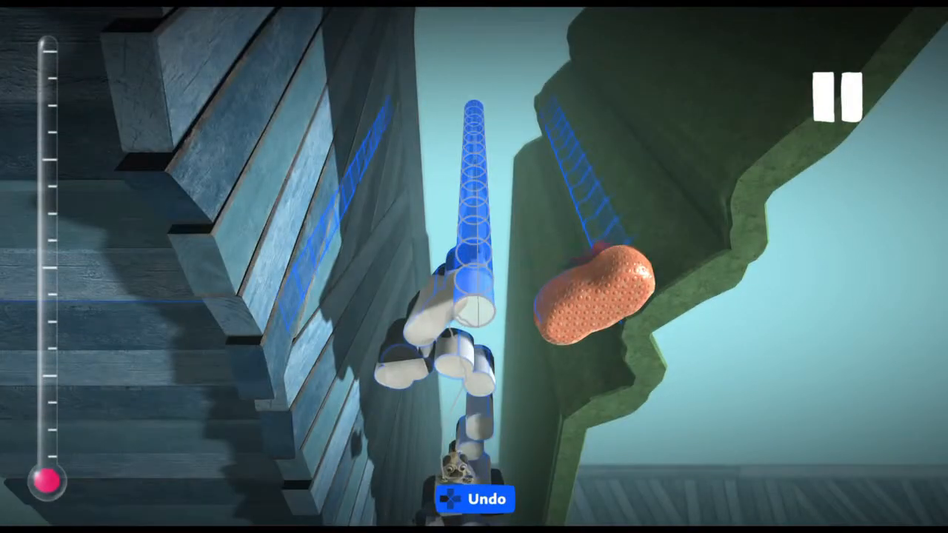
- Keep stamping blobs so the stack arcs high until the 'too complicated' warning appears
left_click(838, 95)
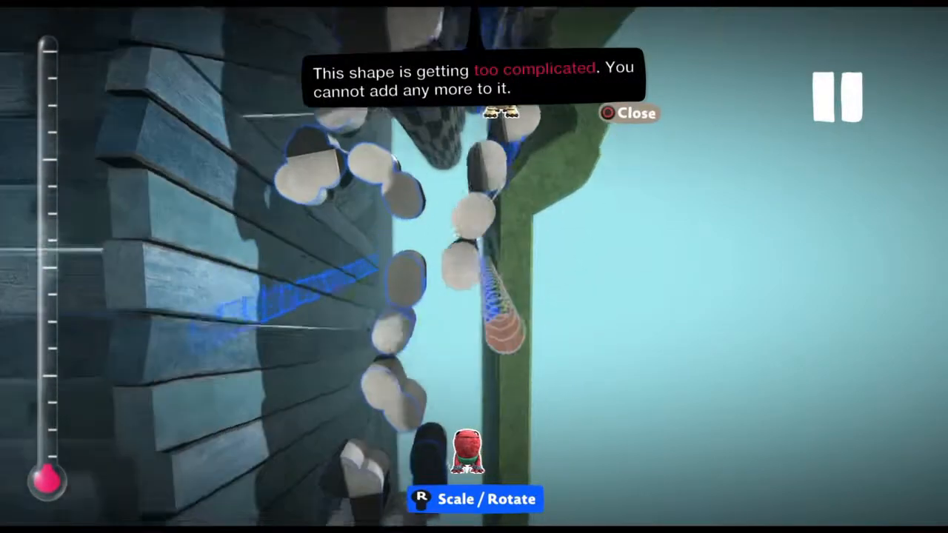
- Scale and rotate the blob shape into a long checkered ramp between the walls, then pause
left_click(628, 112)
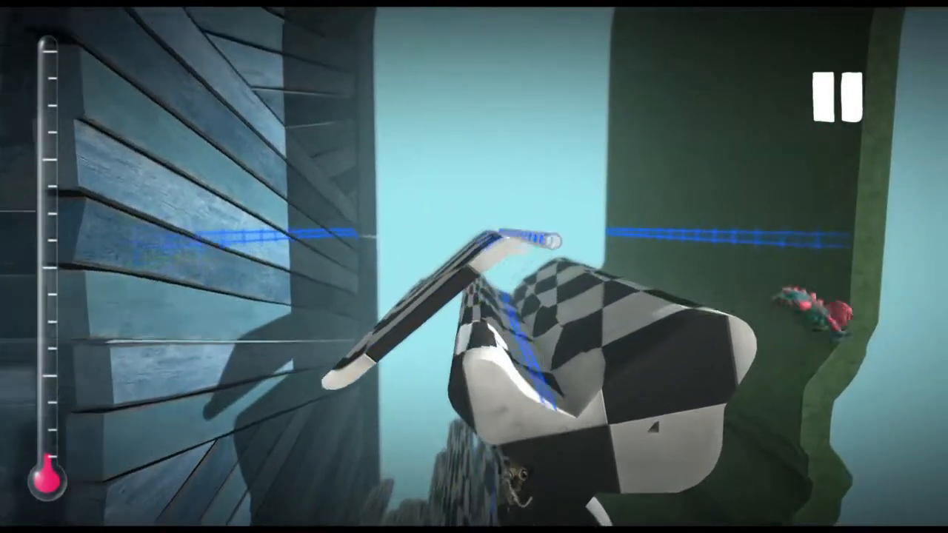
left_click(838, 95)
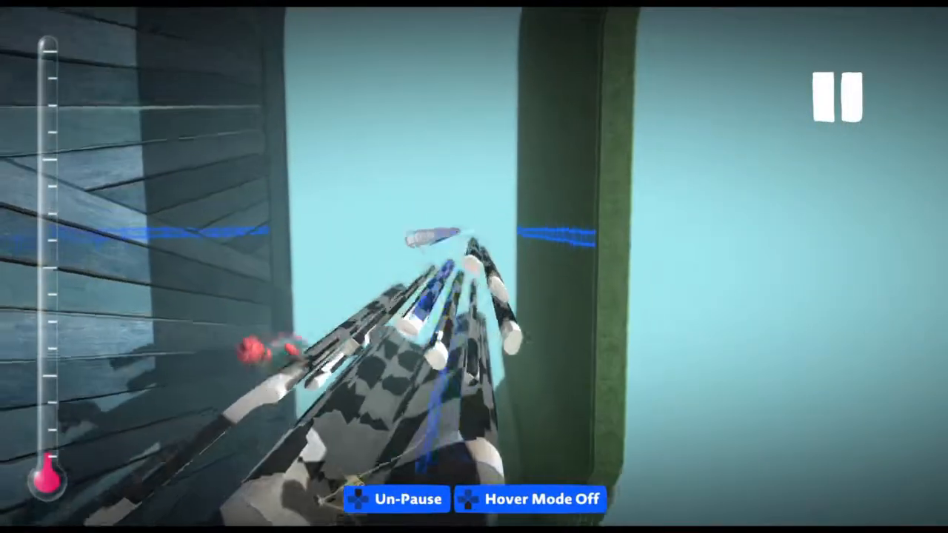
- Stamp and resize material so checkered spikes fan out, then place a big grey blob on top
left_click(397, 497)
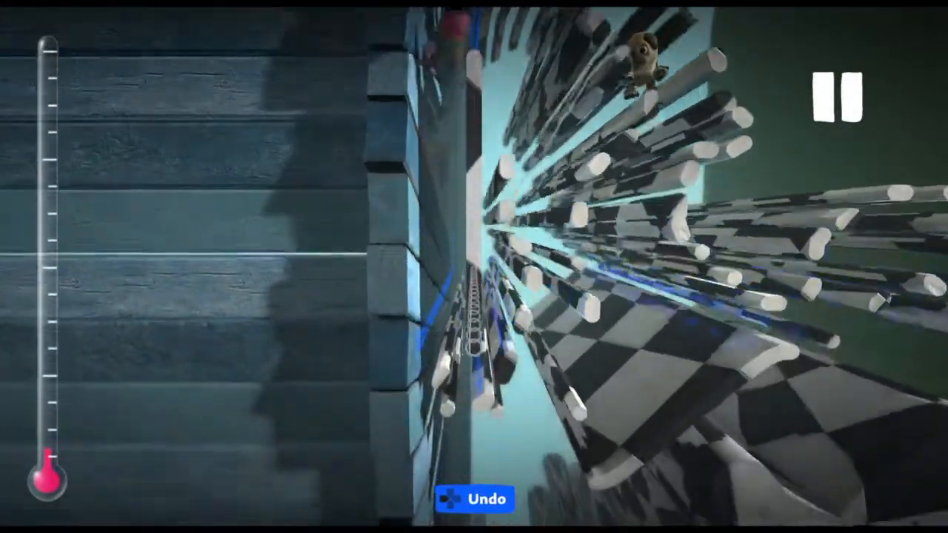
left_click(838, 95)
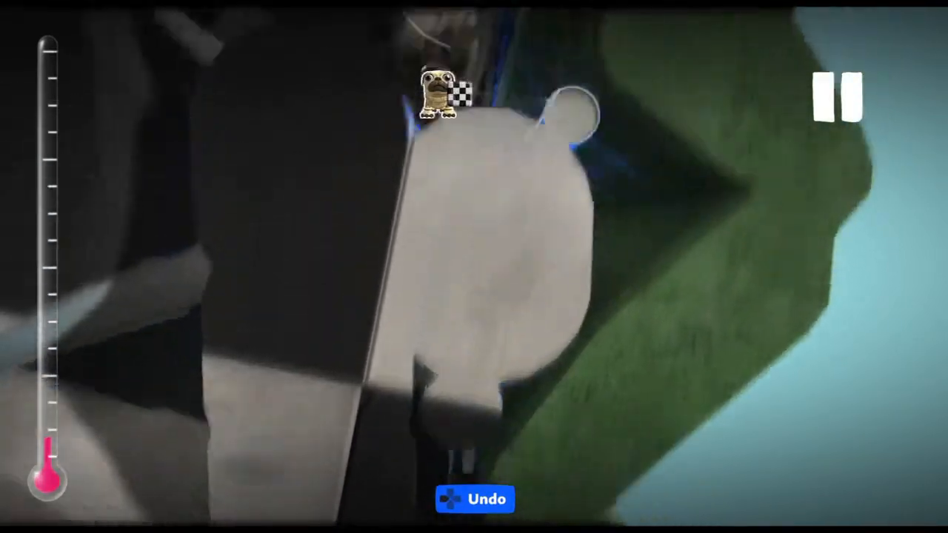
left_click(838, 97)
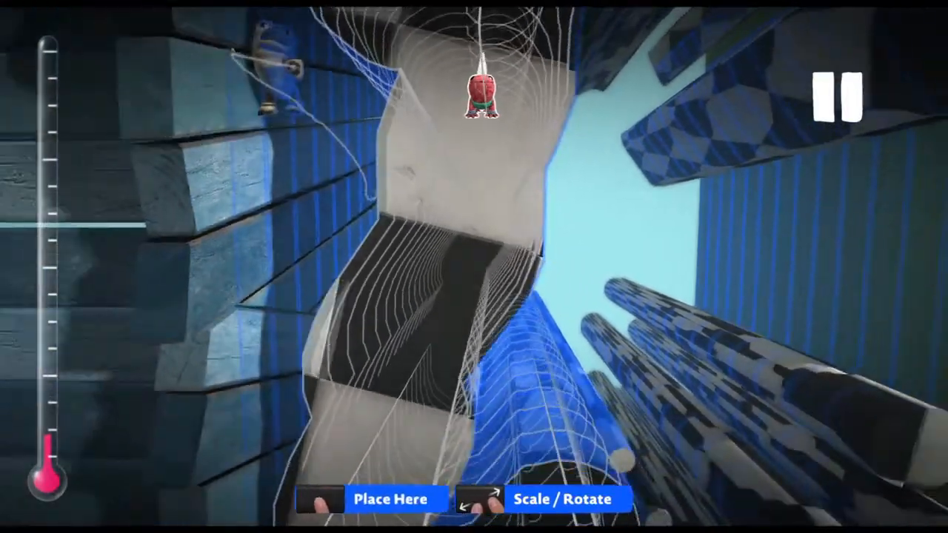
- Place and scale more material until the mass fills the gap and the warning reappears
left_click(391, 497)
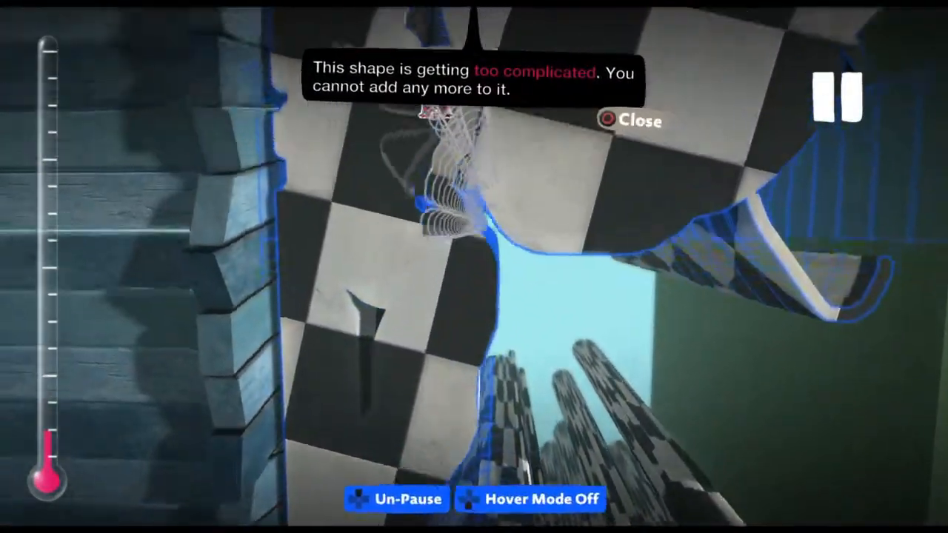
left_click(626, 120)
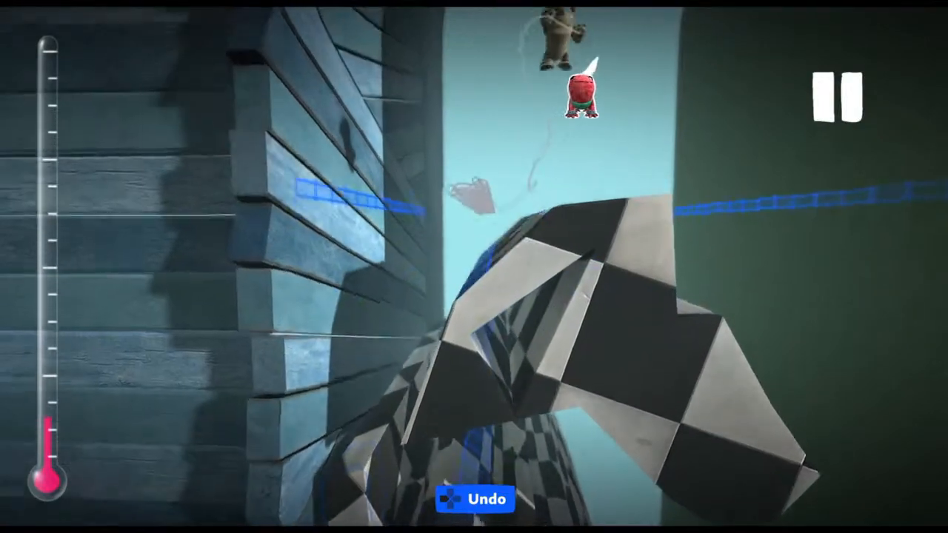
- Stack more checkered pieces beside the wall until another 'too complicated' warning shows
left_click(840, 97)
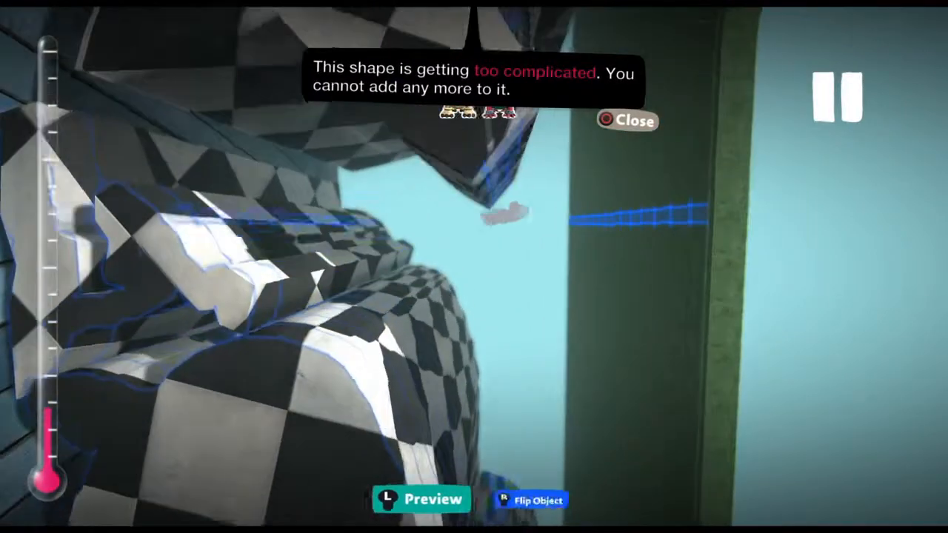
left_click(626, 122)
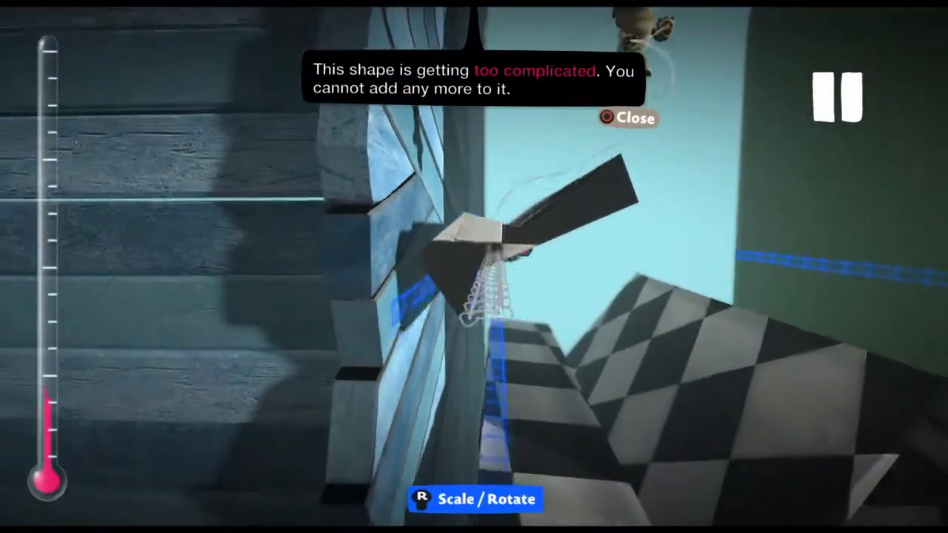
- Stamp scaled pieces higher on the mass, adding a thin bridge from the wall, dismissing the warning
left_click(627, 119)
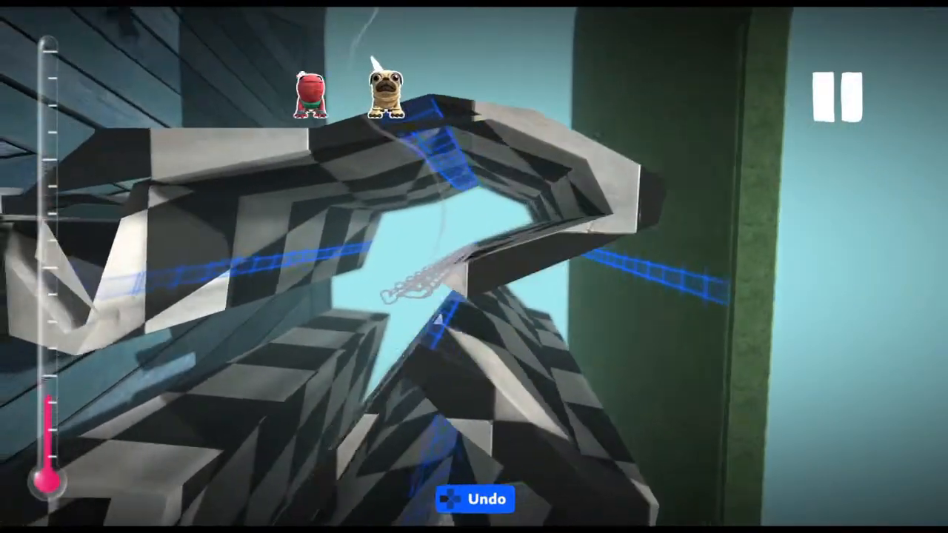
left_click(835, 91)
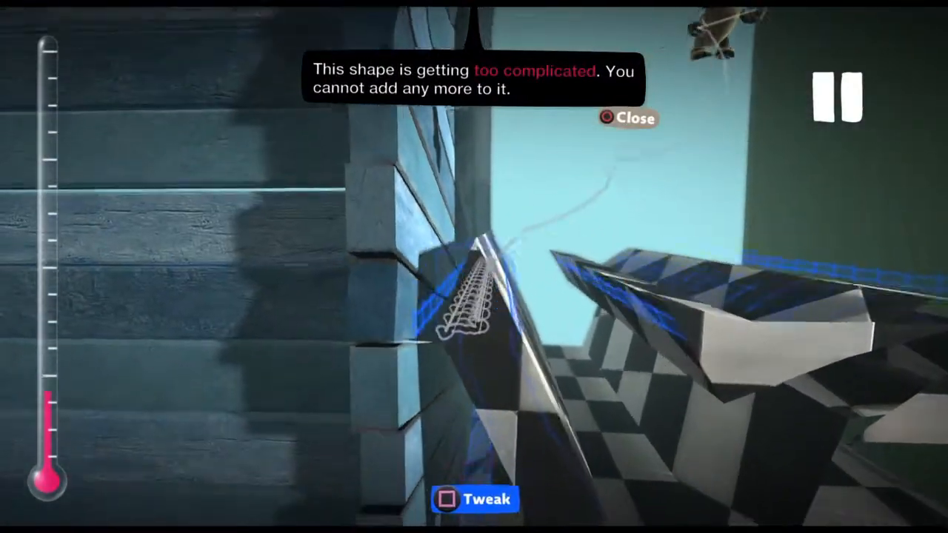
left_click(626, 119)
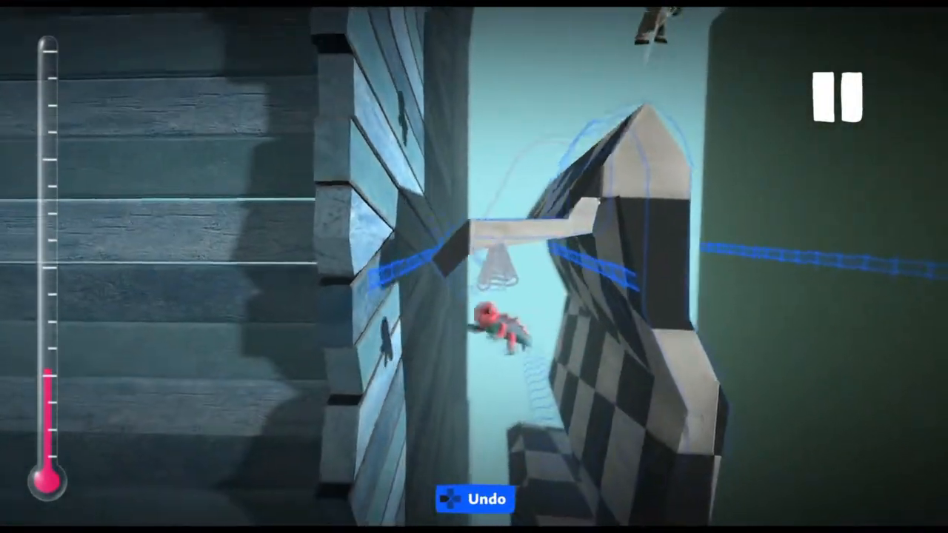
- Place another checkered chunk atop the tower so it reaches toward the ceiling
left_click(841, 96)
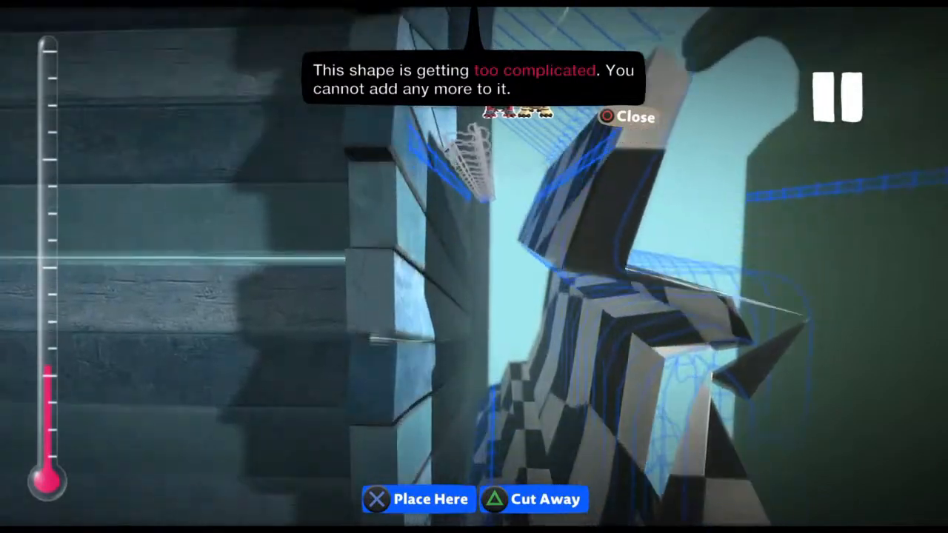
left_click(626, 117)
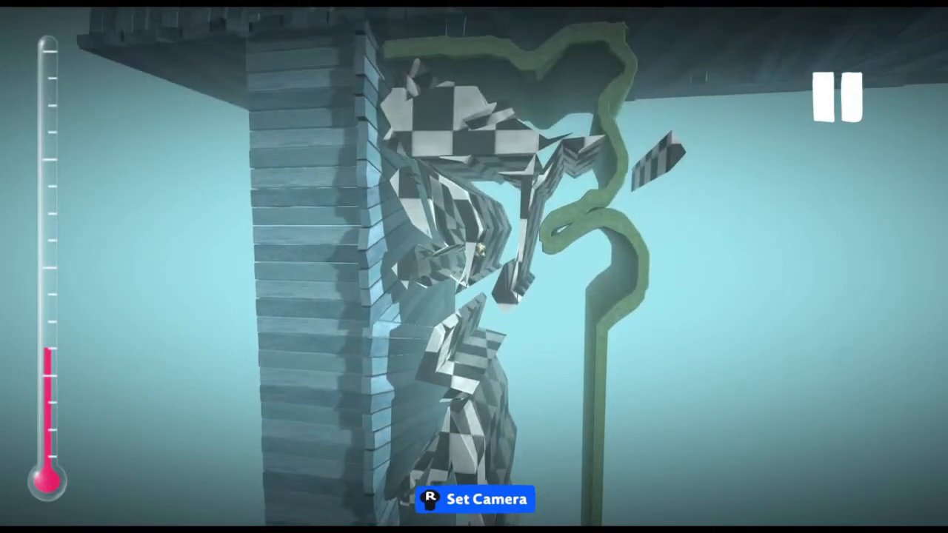
- Zoom out to frame the whole checkered tower, then unpause create mode
left_click(835, 92)
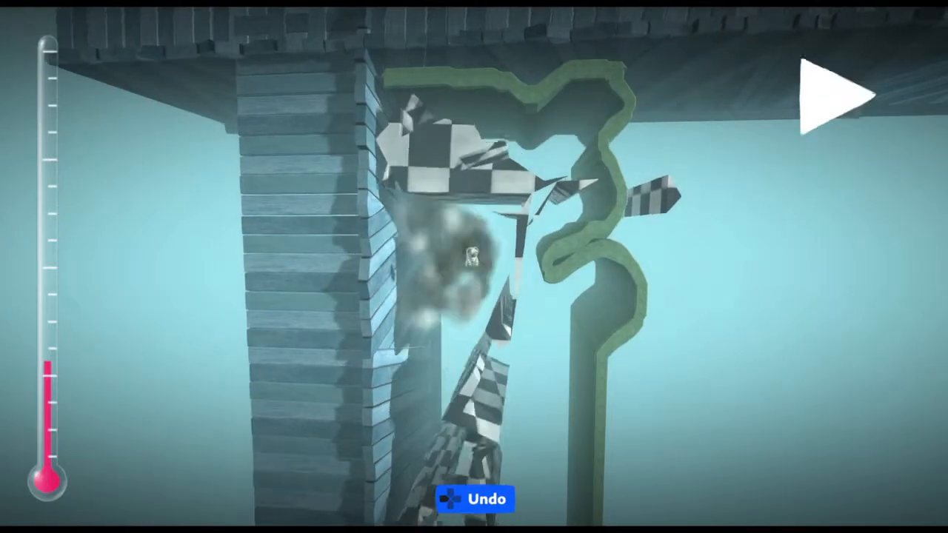